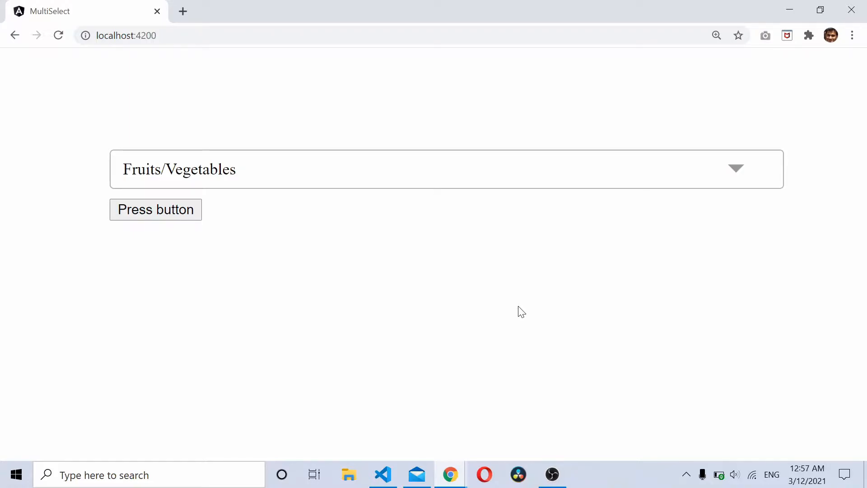
pyautogui.moveTo(421, 208)
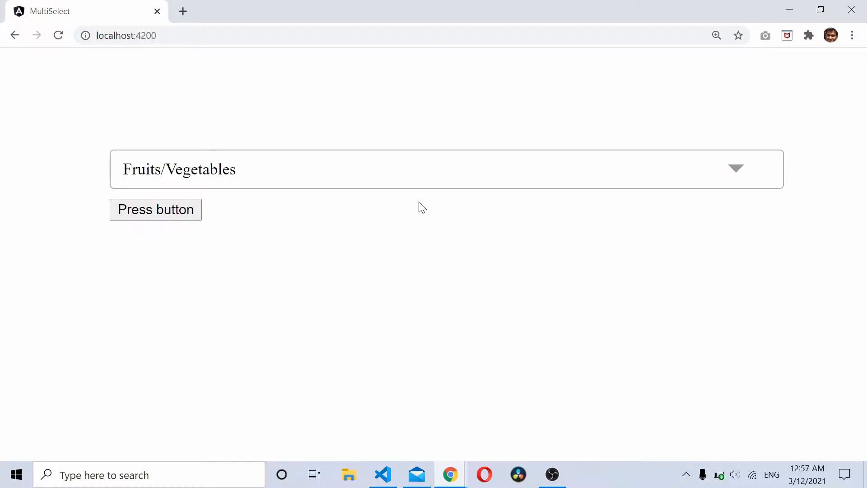
# - Review the form setup in app.component.ts, then move to the app.component.html template
pyautogui.click(445, 169)
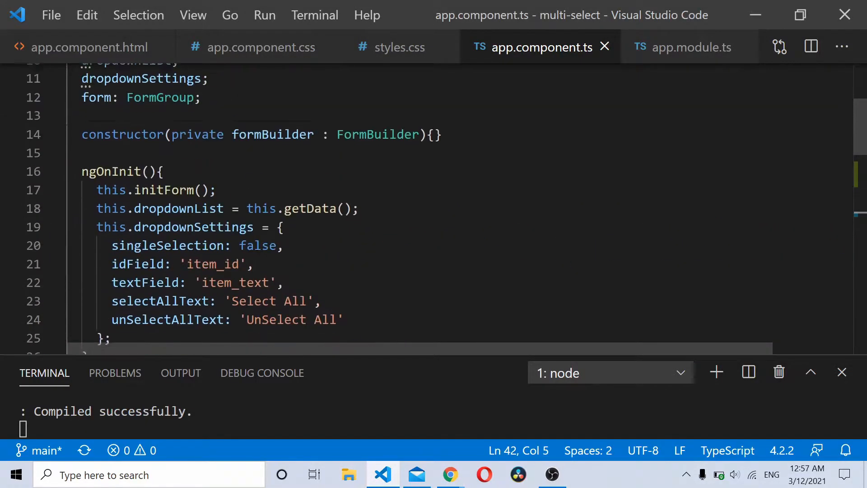
pyautogui.scroll(-3)
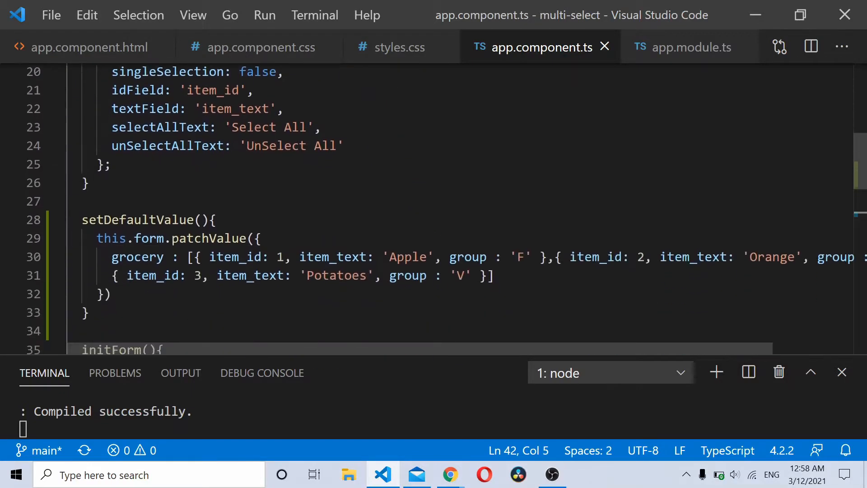
pyautogui.scroll(-3)
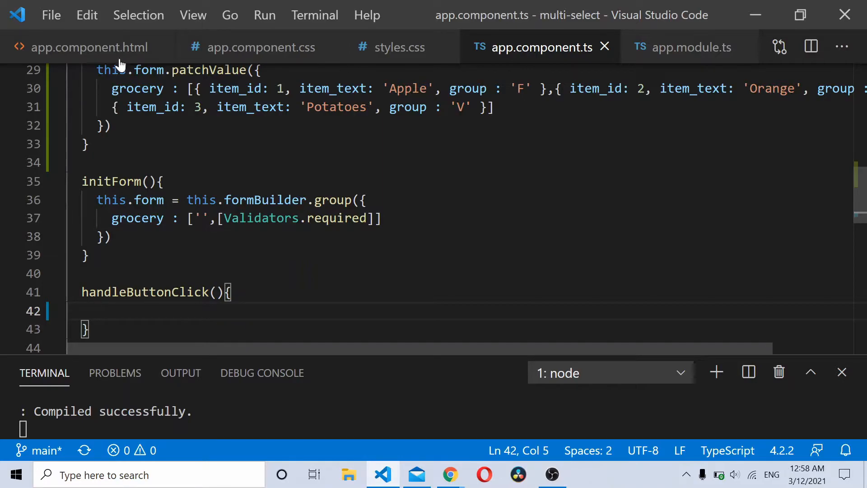
pyautogui.click(85, 47)
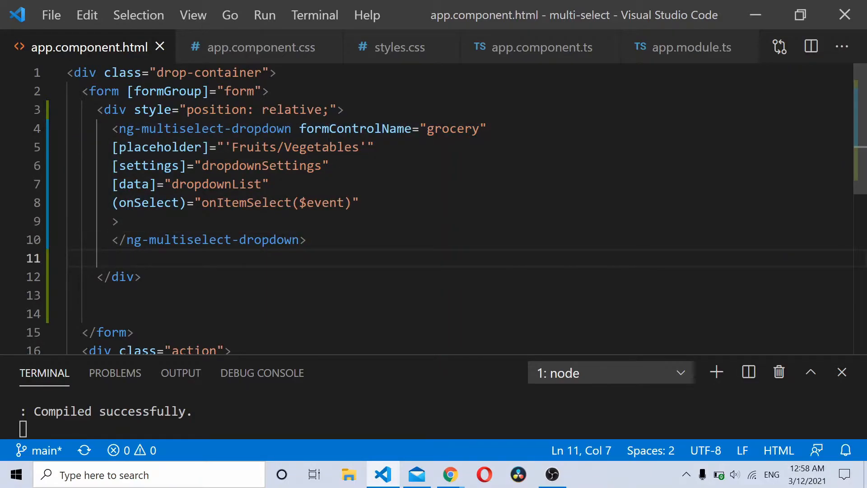
# - Add <span class="validation"> * required </span> below the multiselect dropdown and save
pyautogui.write('<p')
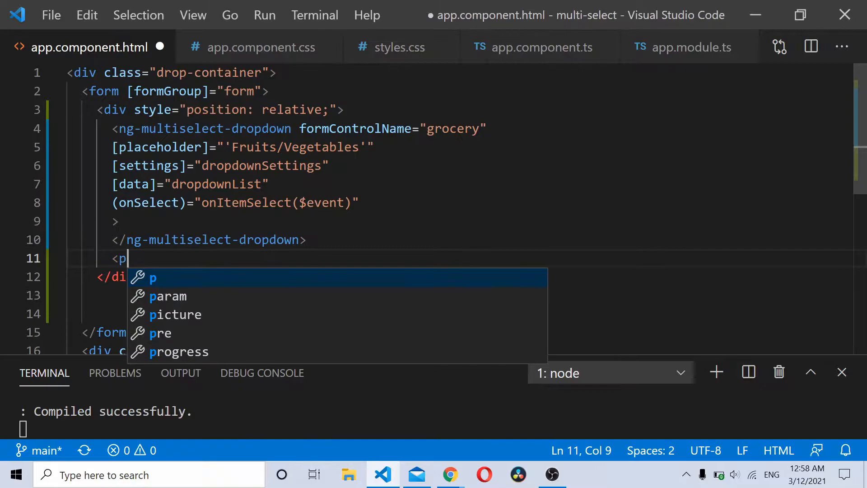
pyautogui.write('span>')
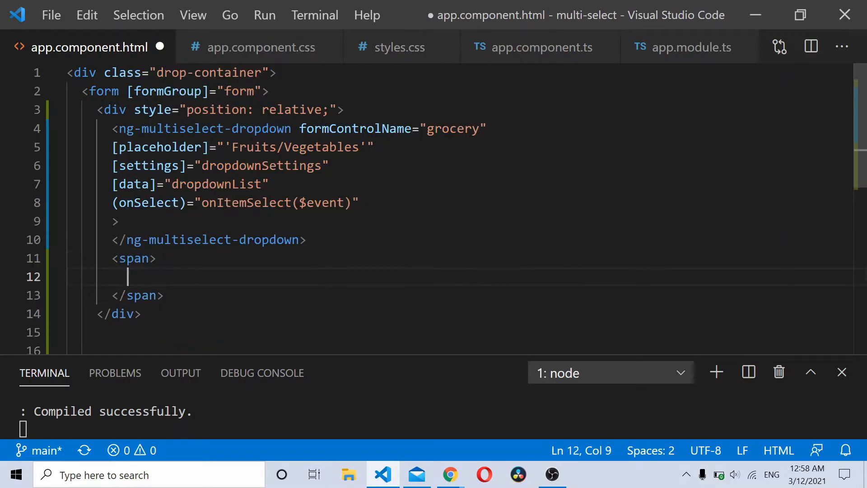
pyautogui.write('class="')
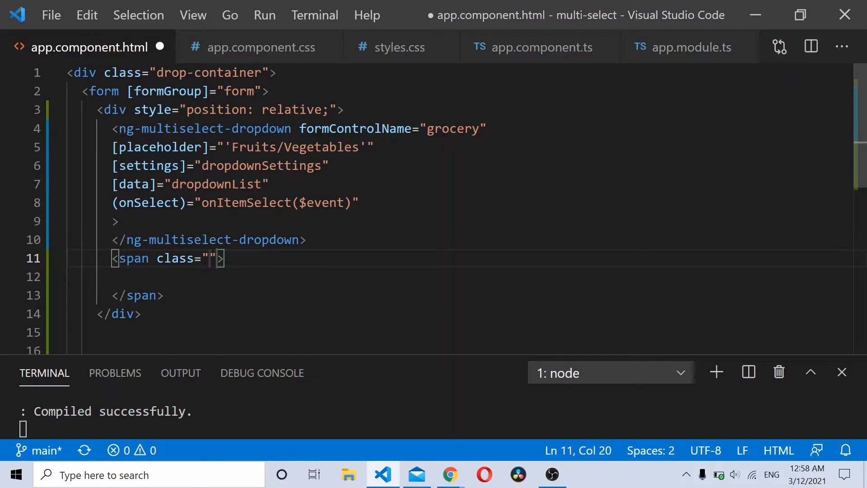
pyautogui.click(261, 47)
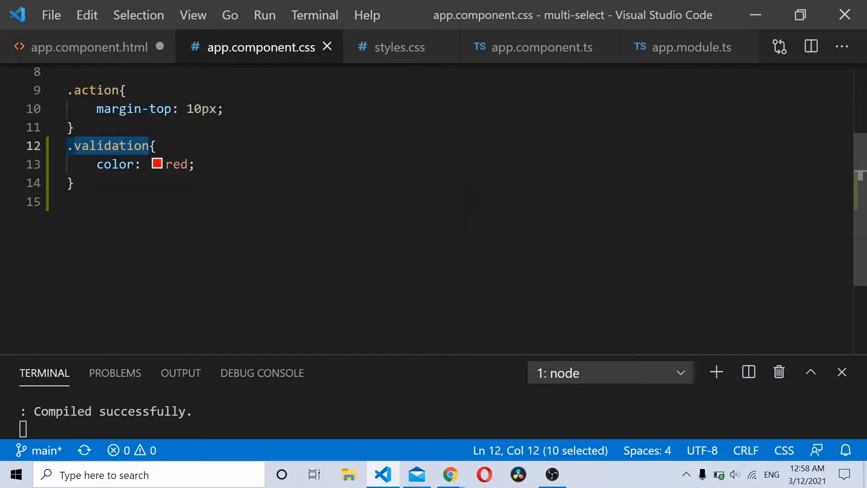
pyautogui.click(82, 47)
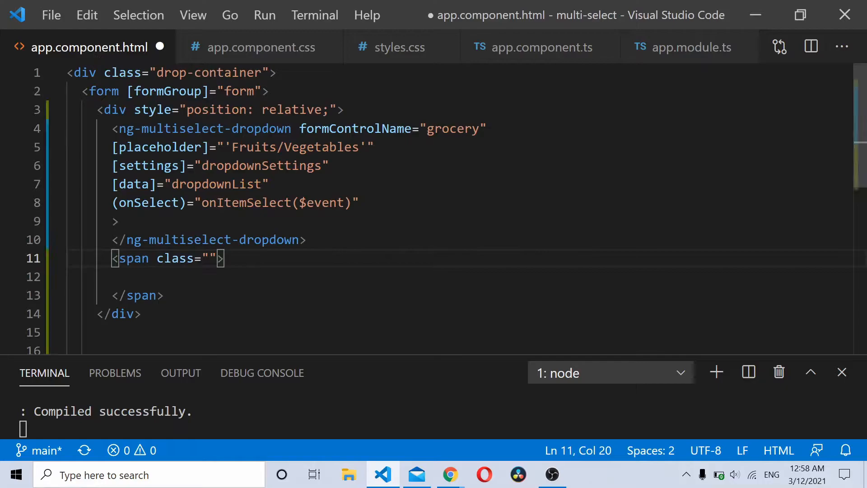
pyautogui.write('validation')
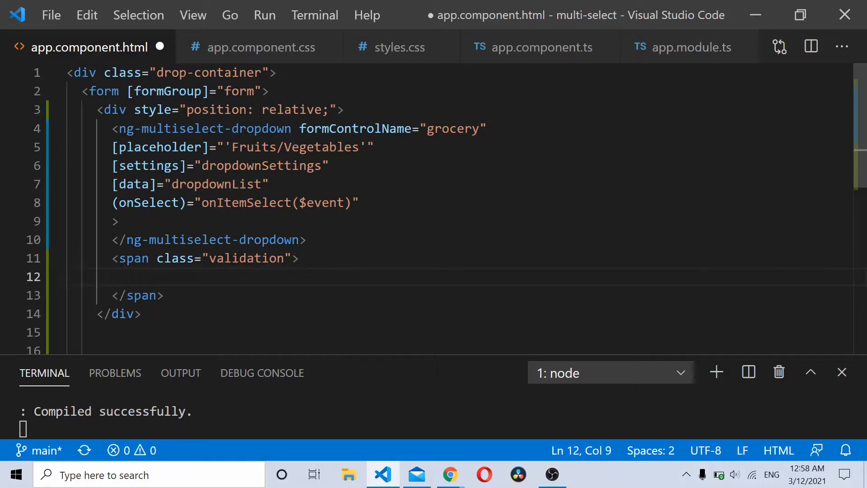
pyautogui.write('*')
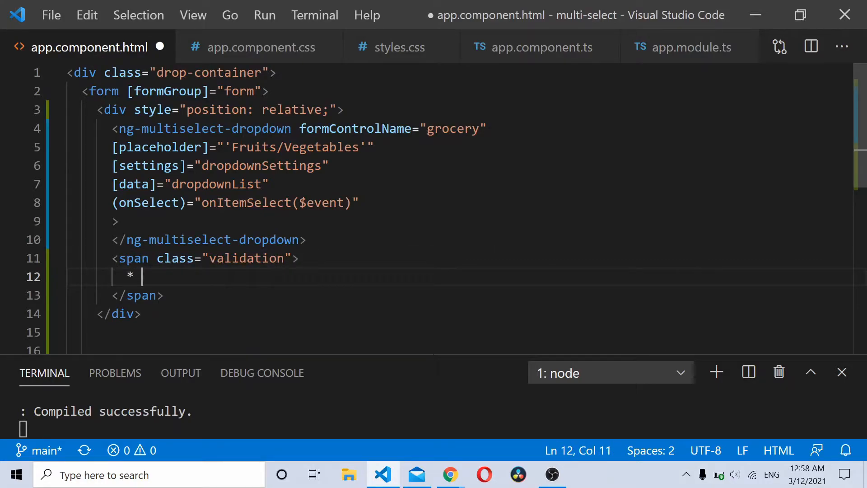
pyautogui.write('required')
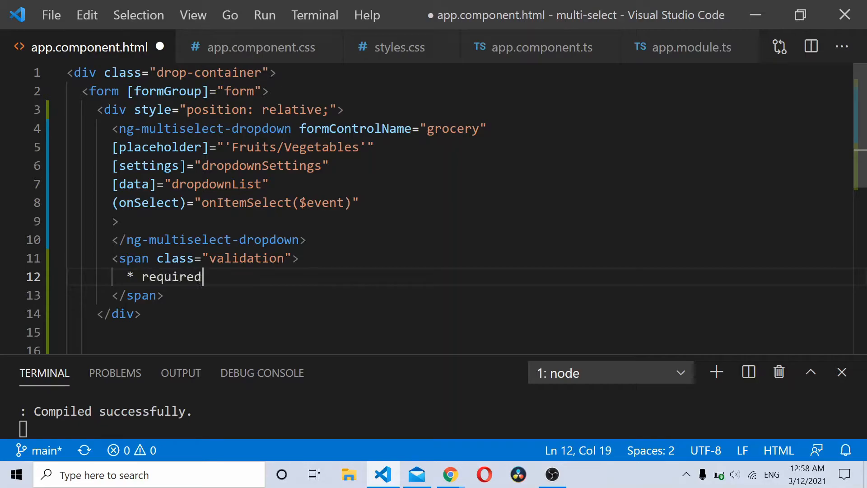
pyautogui.press('Ctrl+s')
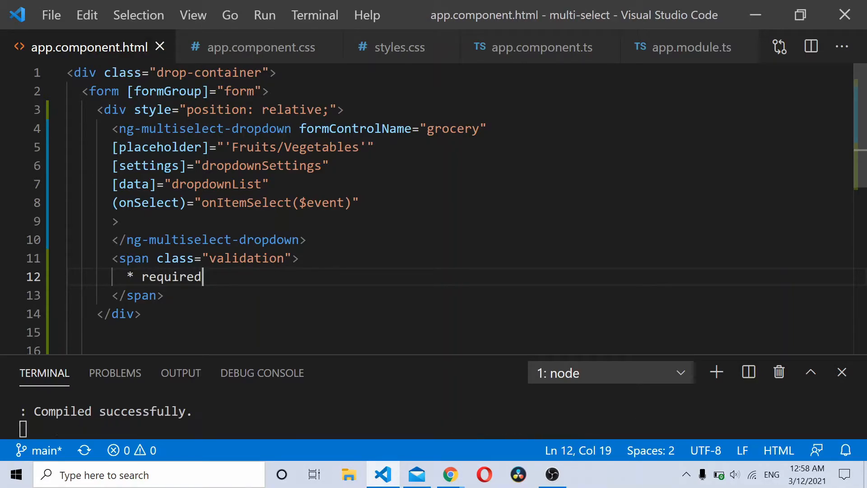
pyautogui.moveTo(529, 59)
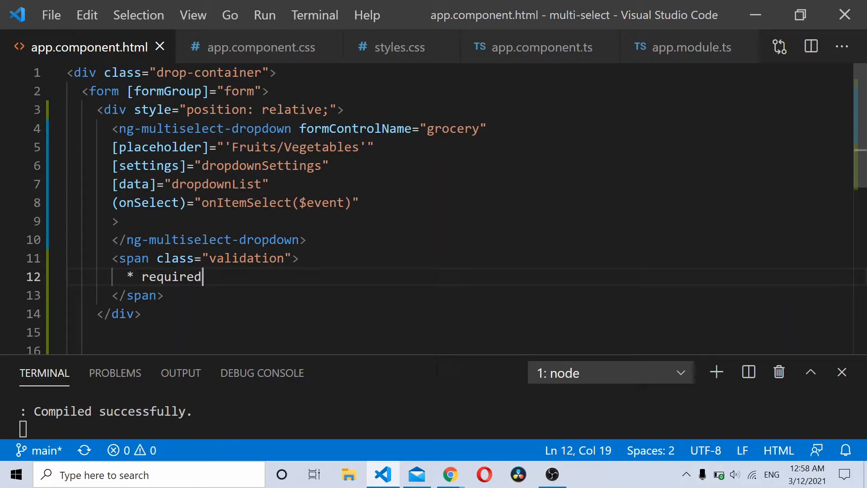
# - Give the span *ngIf="!form.value.grocery" so it shows only with no grocery value, then check the page
pyautogui.moveTo(112, 128); pyautogui.dragTo(270, 165)
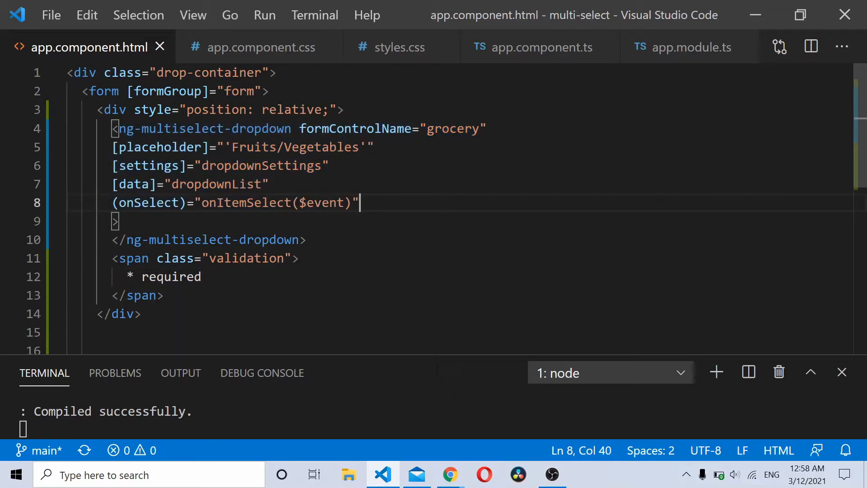
pyautogui.doubleClick(454, 129)
pyautogui.write(' *ng')
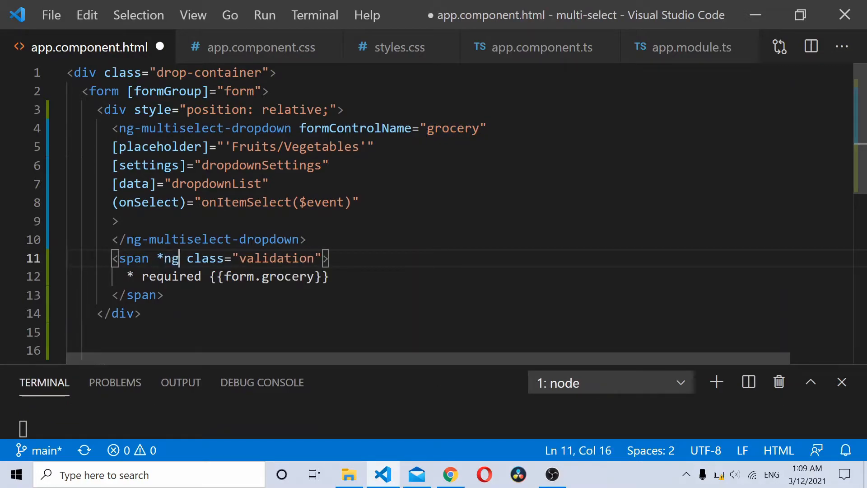
pyautogui.write('If=""')
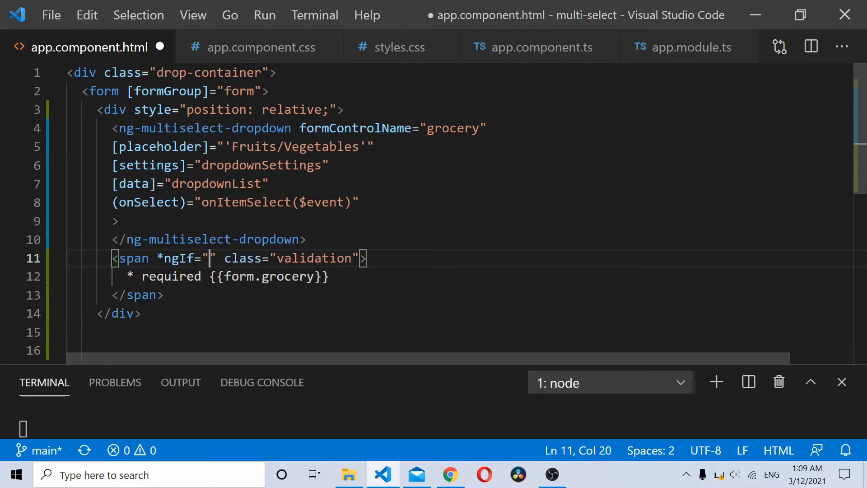
pyautogui.write('form.v')
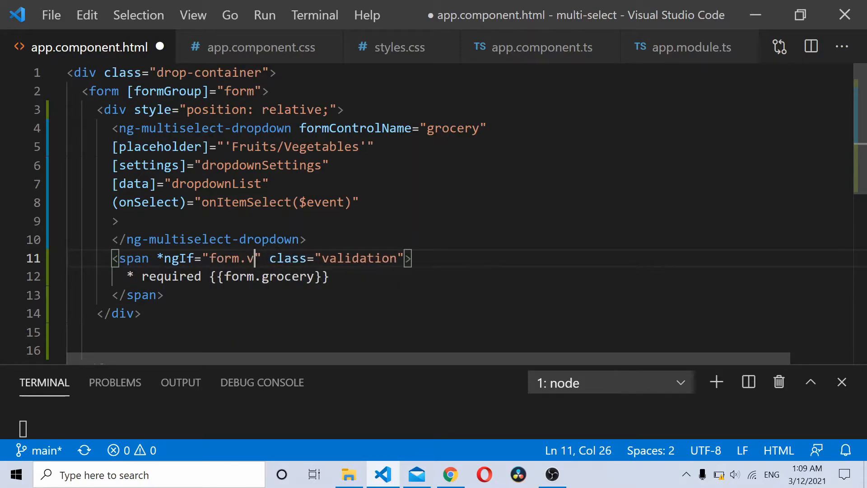
pyautogui.write('alue')
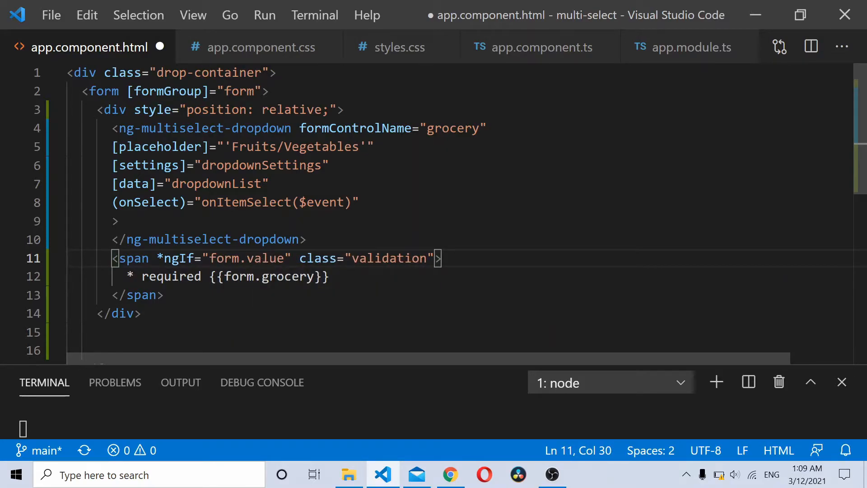
pyautogui.moveTo(299, 127); pyautogui.dragTo(474, 127)
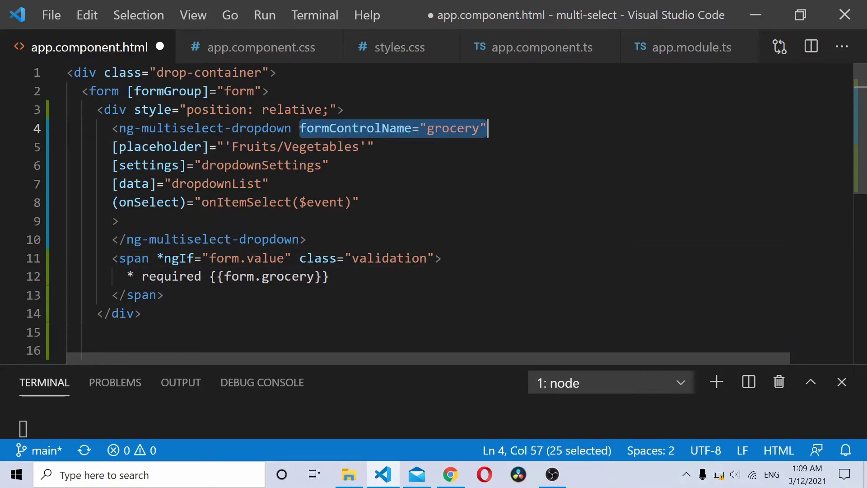
pyautogui.write('.grocey')
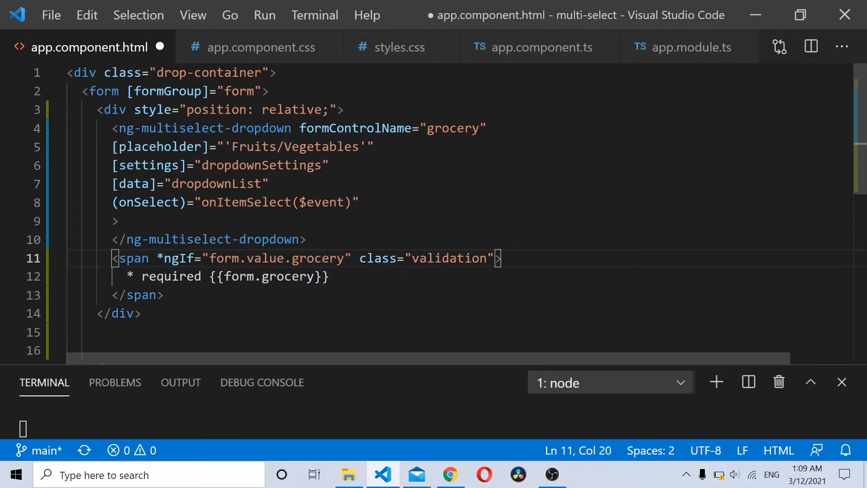
pyautogui.write('!')
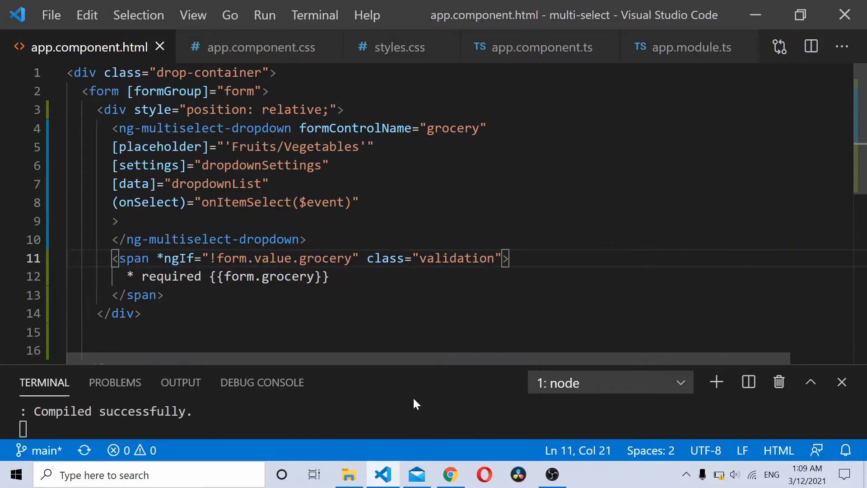
pyautogui.click(450, 473)
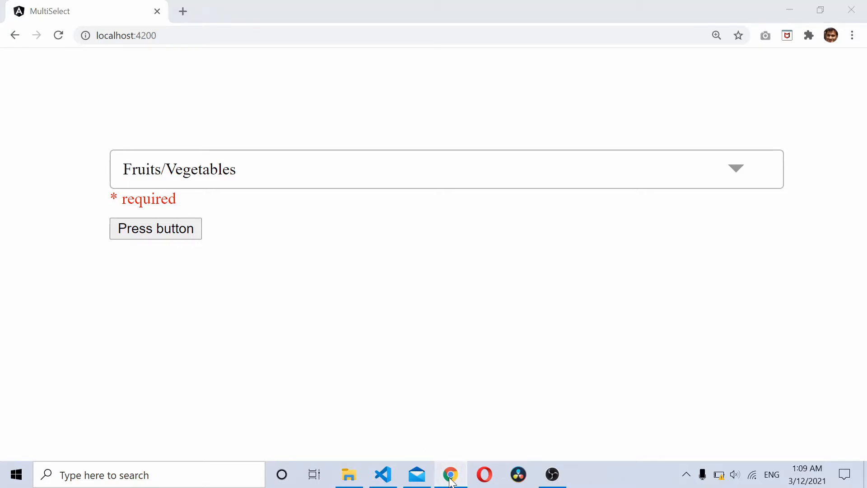
# - Prepend "form.touched && " to the *ngIf condition and verify the message hides in Chrome
pyautogui.click(380, 474)
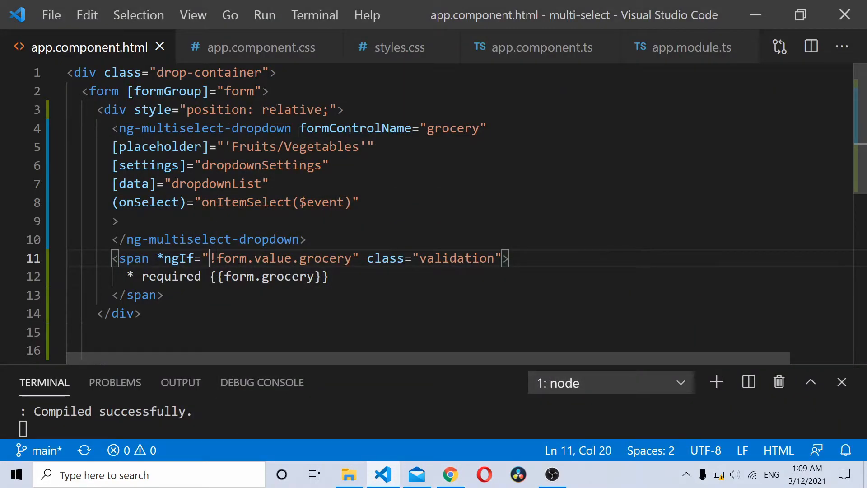
pyautogui.write('form.t')
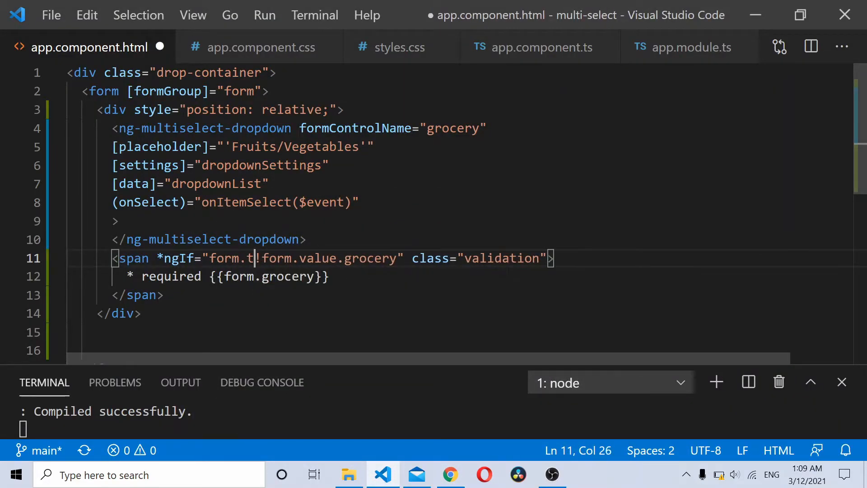
pyautogui.write('ouched &&')
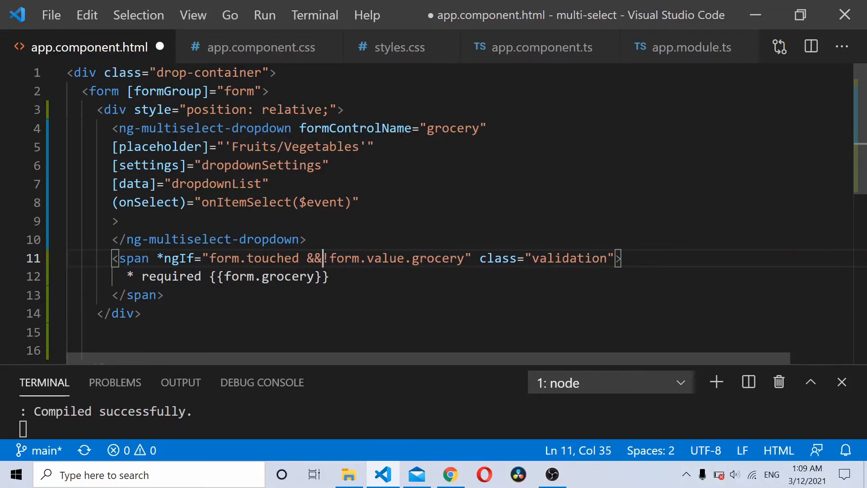
pyautogui.write('" "')
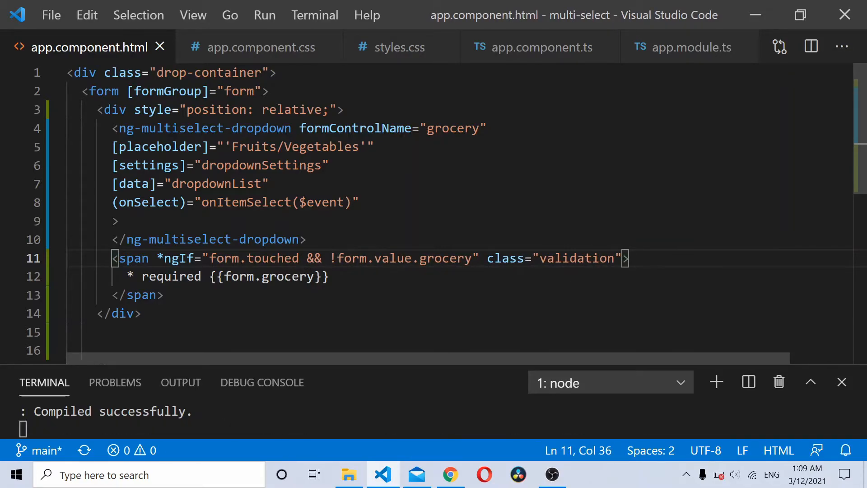
pyautogui.click(450, 475)
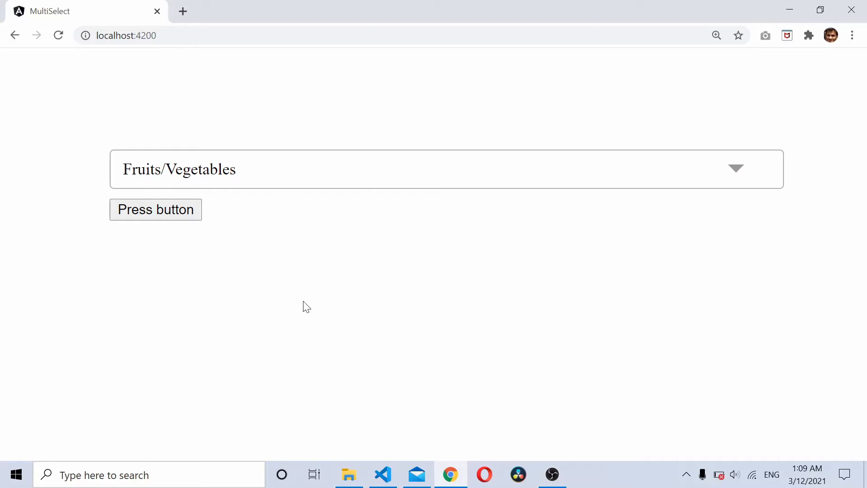
pyautogui.click(383, 475)
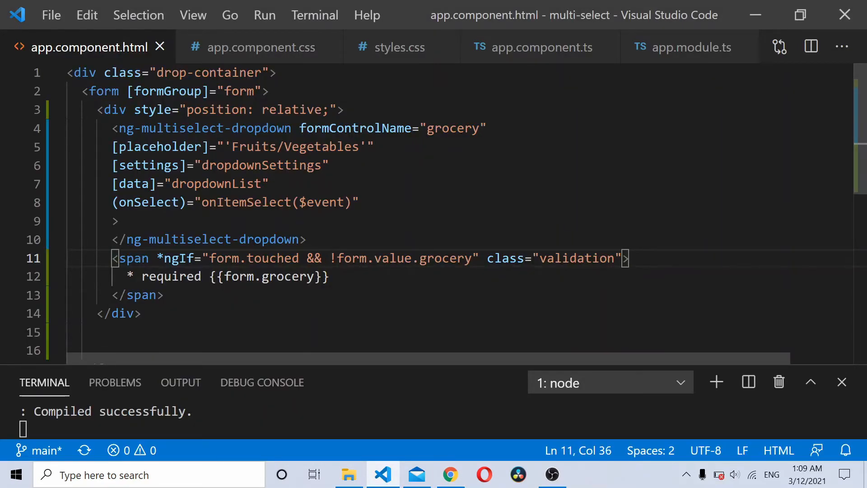
# - Extend the condition to "form.touched && (!form.value.grocery || form.value.grocery.length == 0)"
pyautogui.write('(')
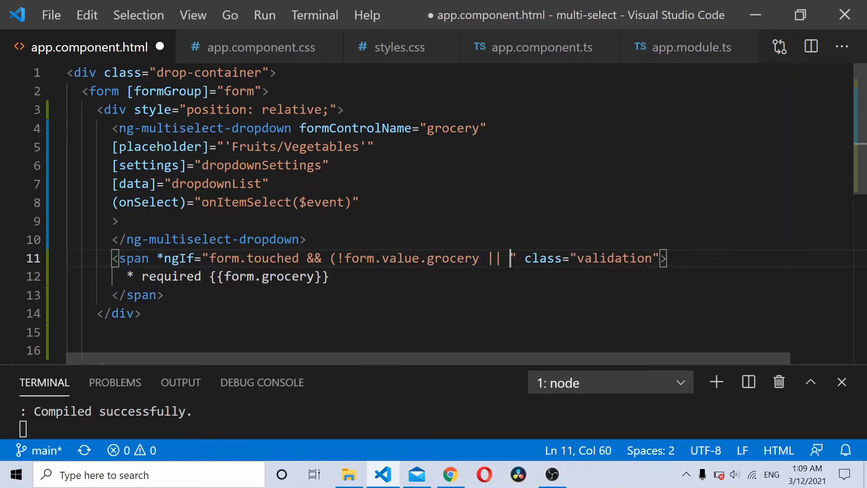
pyautogui.write('form')
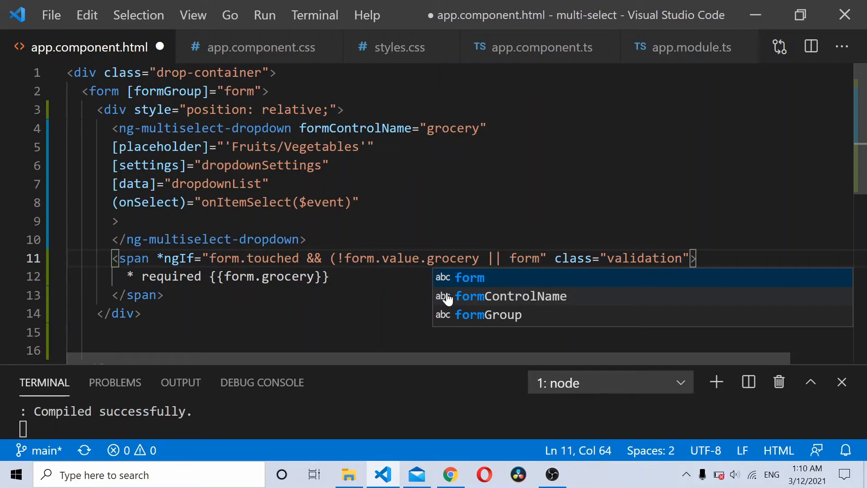
pyautogui.write('.value.')
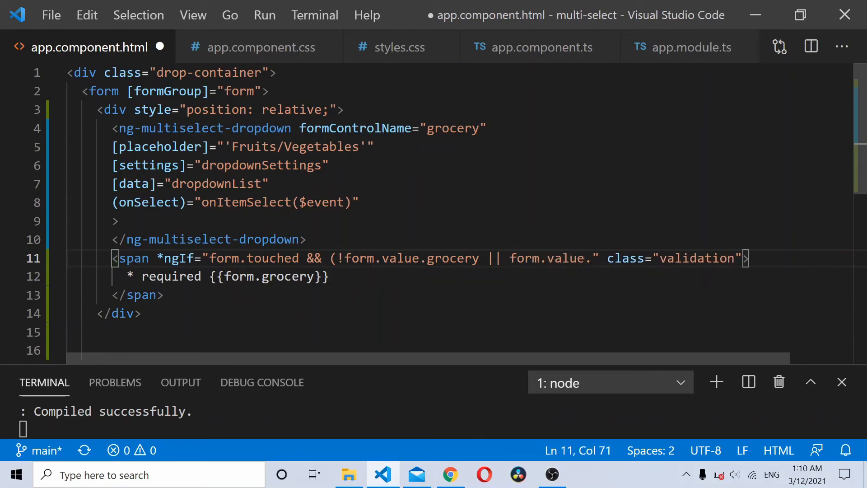
pyautogui.write('grocery.')
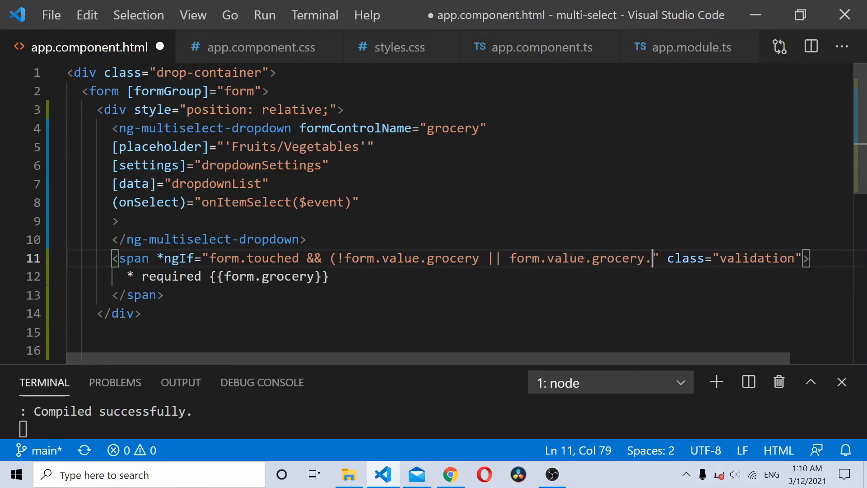
pyautogui.write('length == 0')
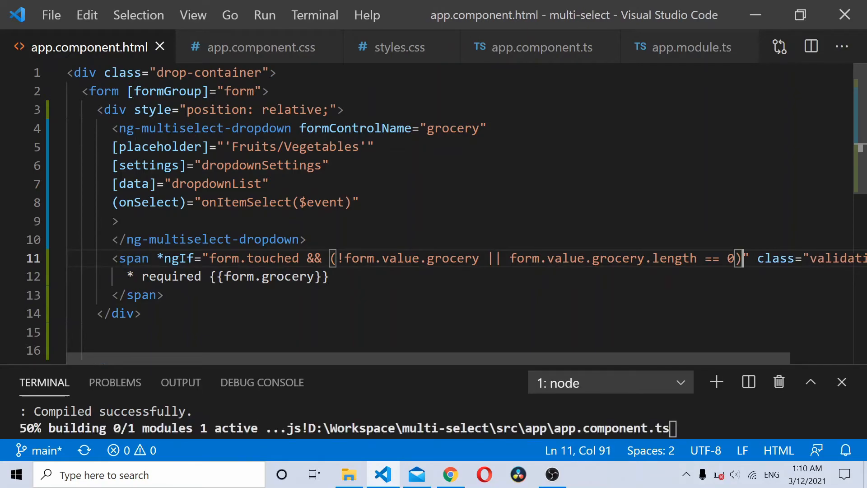
pyautogui.click(450, 474)
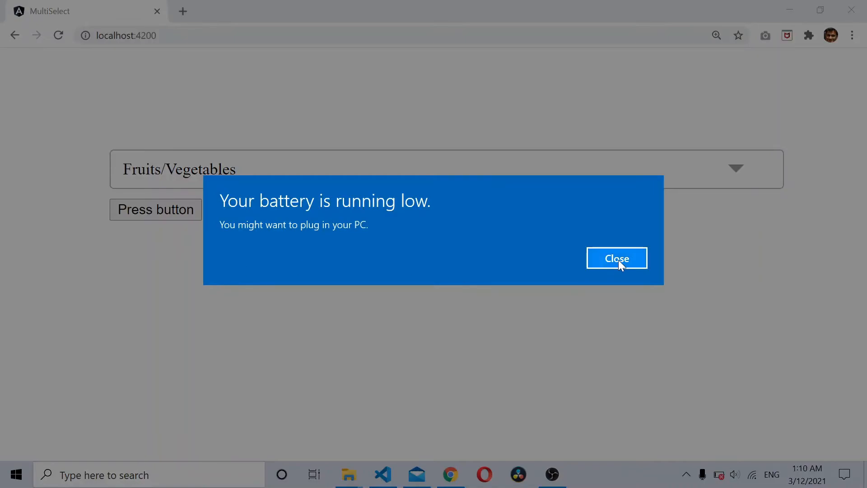
# - Select Apple, Orange and Potatoes, then clear them all so the red '* required' message appears
pyautogui.click(616, 259)
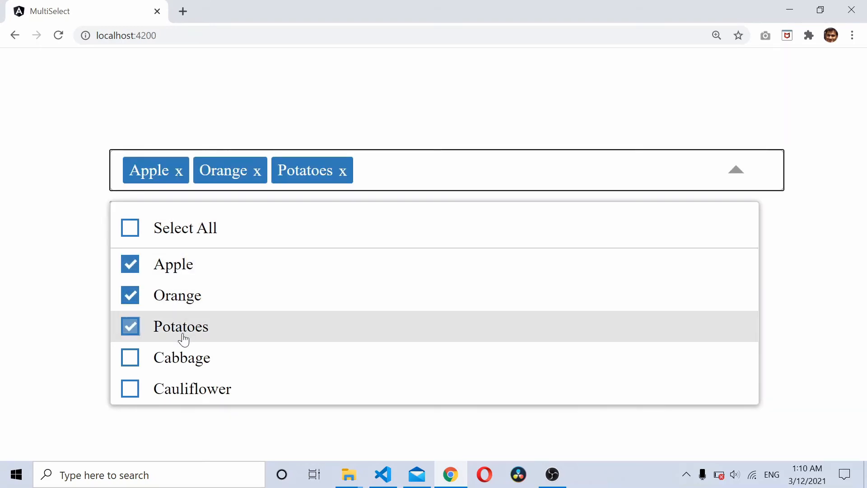
pyautogui.click(736, 169)
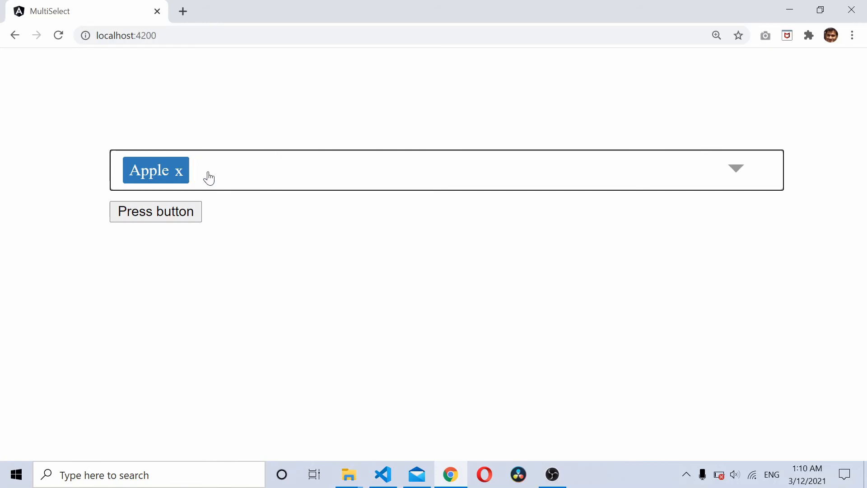
pyautogui.click(179, 170)
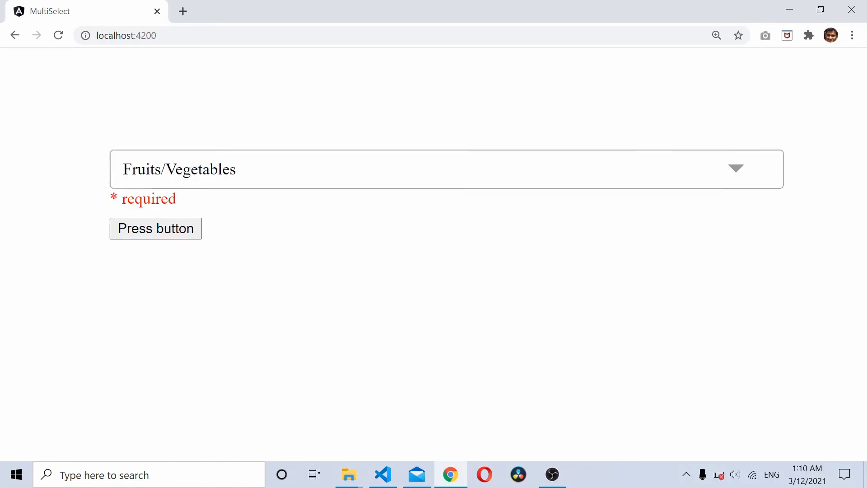
pyautogui.moveTo(355, 268)
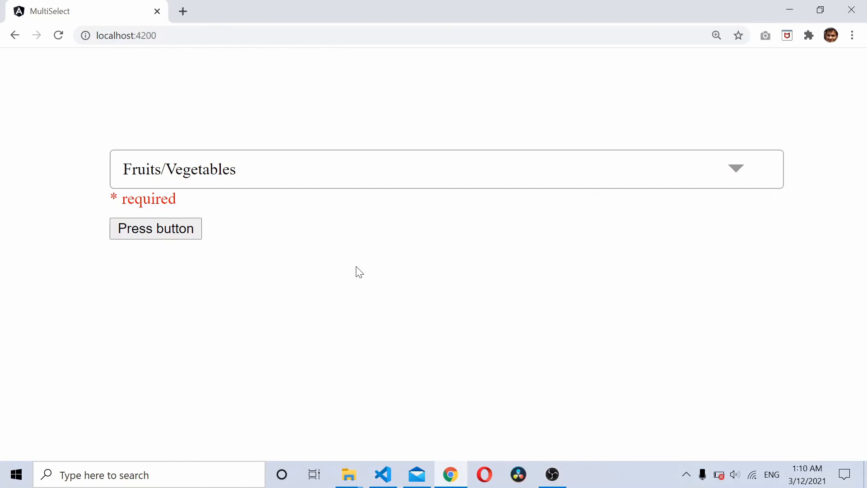
pyautogui.moveTo(482, 346)
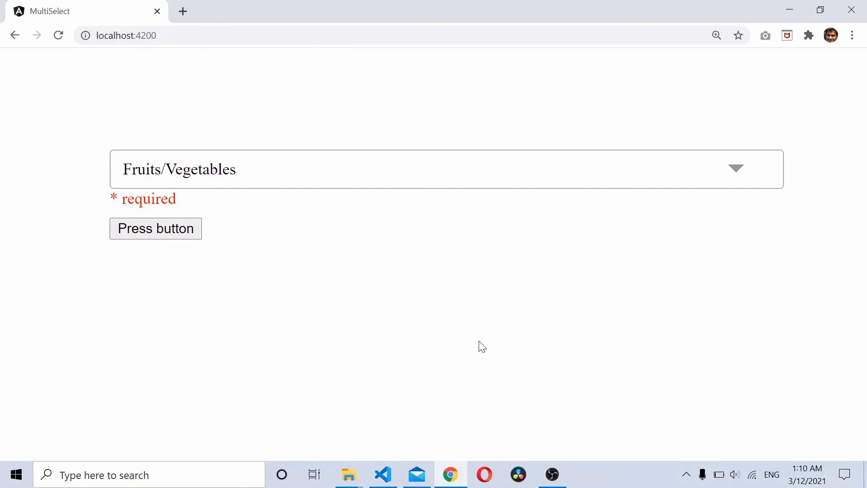